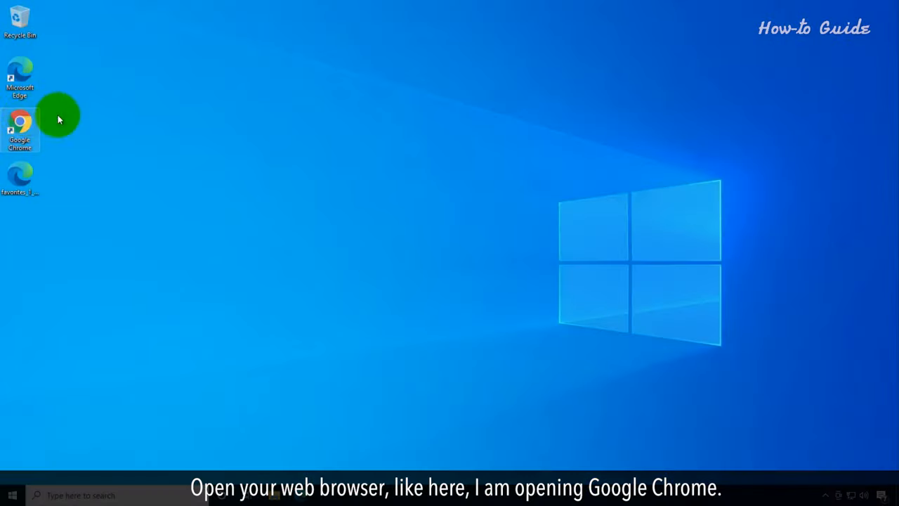
Launch Google Chrome from its desktop icon to a new tab.
double_click(19, 126)
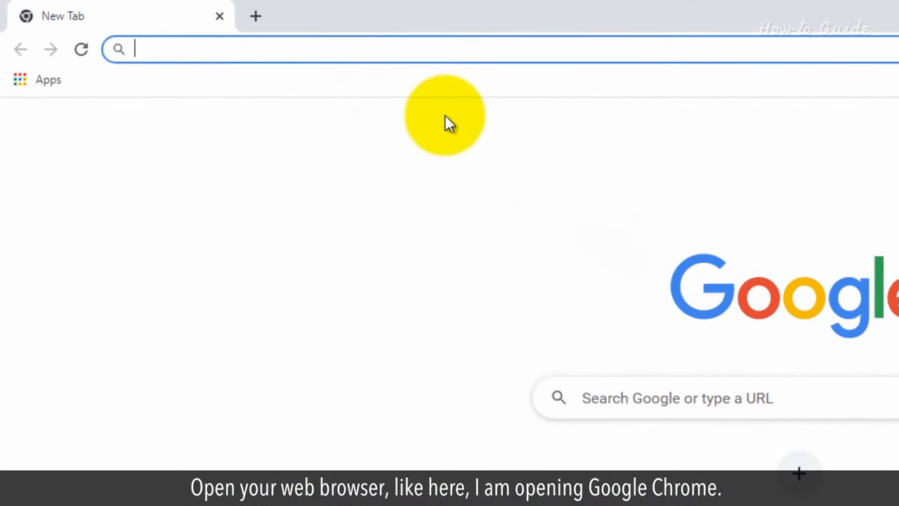
Navigate to apple.com via the address bar and skim down and back up the page.
type("apple.com")
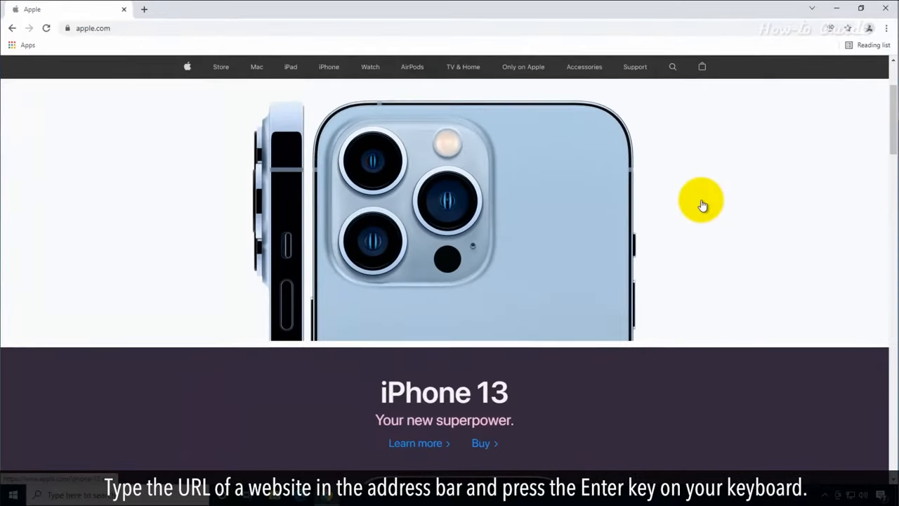
scroll("down", 3)
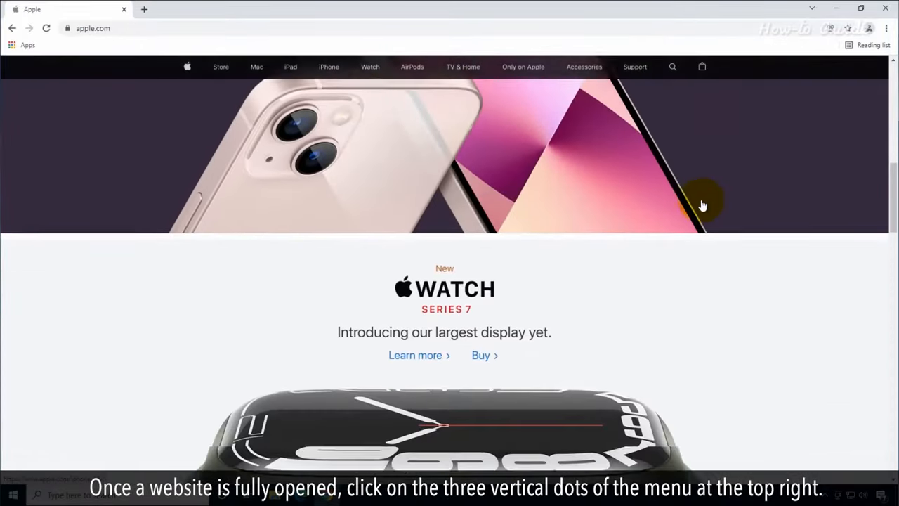
scroll("up", 3)
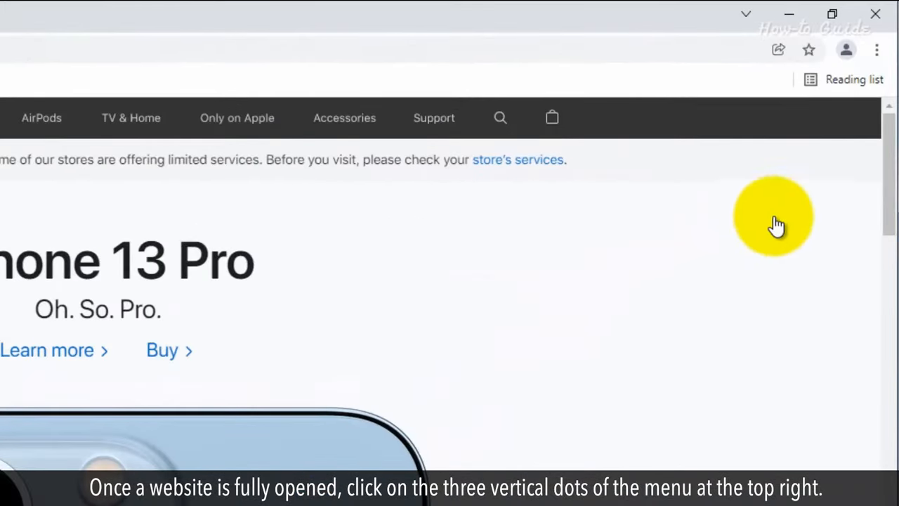
Choose Create shortcut from Chrome's menu under More tools for the Apple page.
left_click(876, 51)
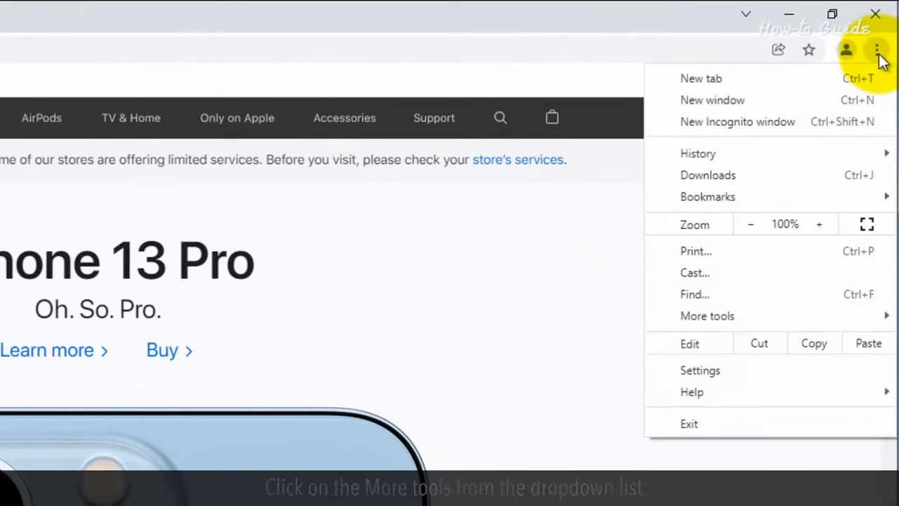
mouse_move(708, 314)
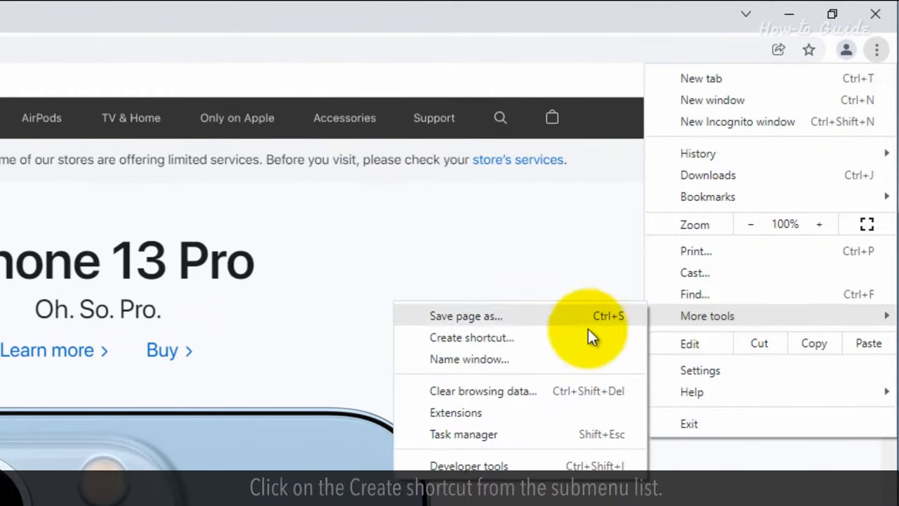
mouse_move(537, 345)
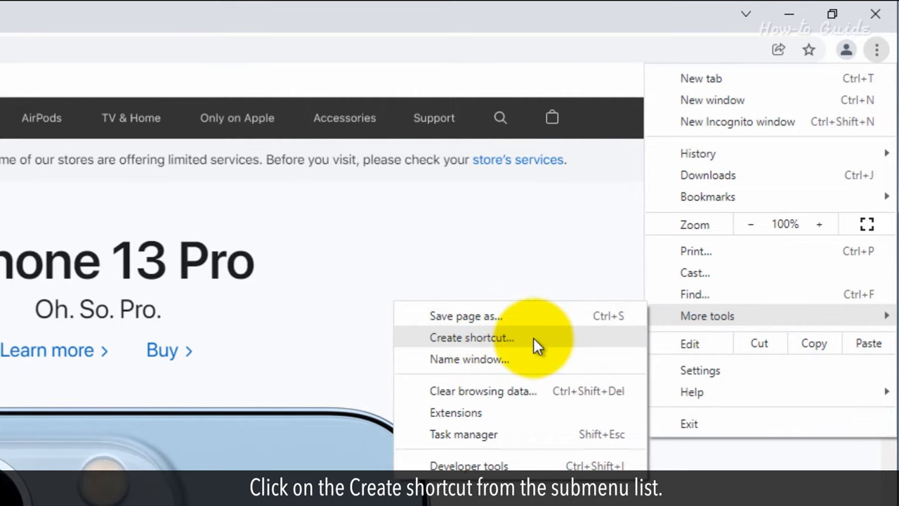
left_click(472, 337)
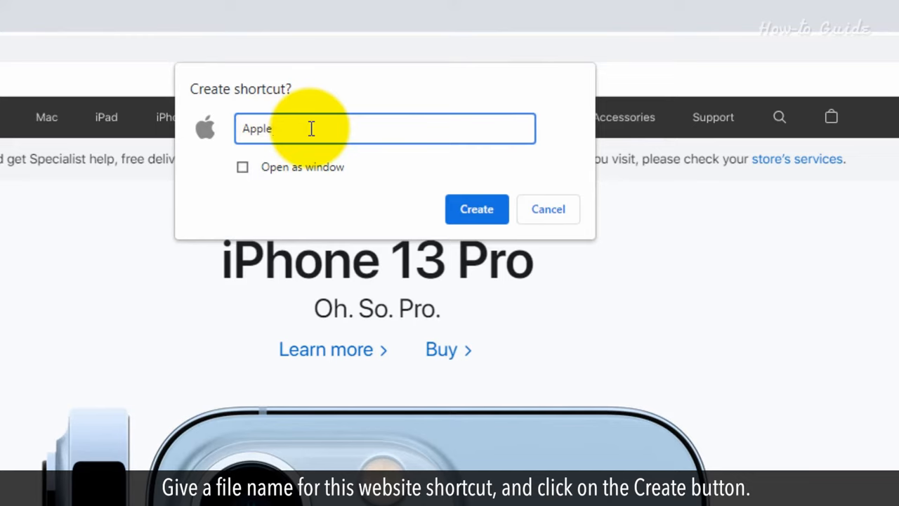
Name the shortcut 'Apple-Website' and create it.
type("-Website")
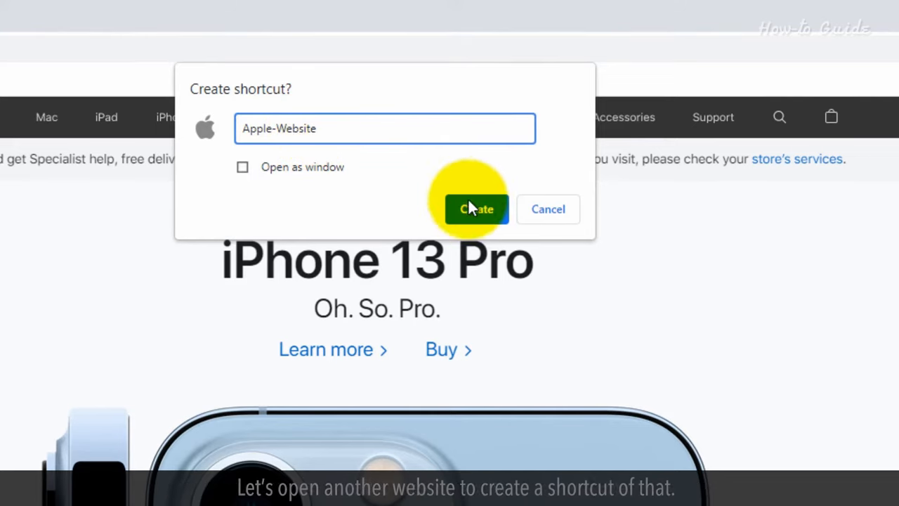
left_click(476, 207)
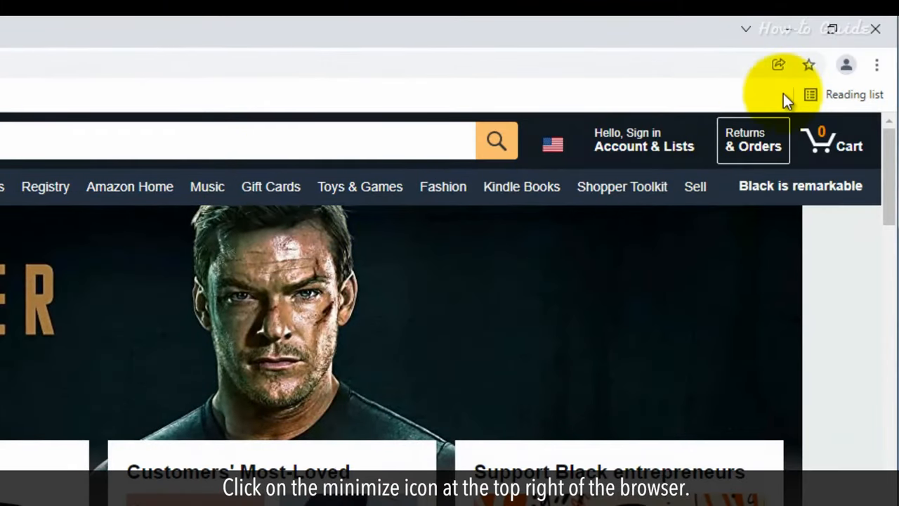
Restore Chrome down to a smaller window so the desktop shows around amazon.com.
left_click(831, 28)
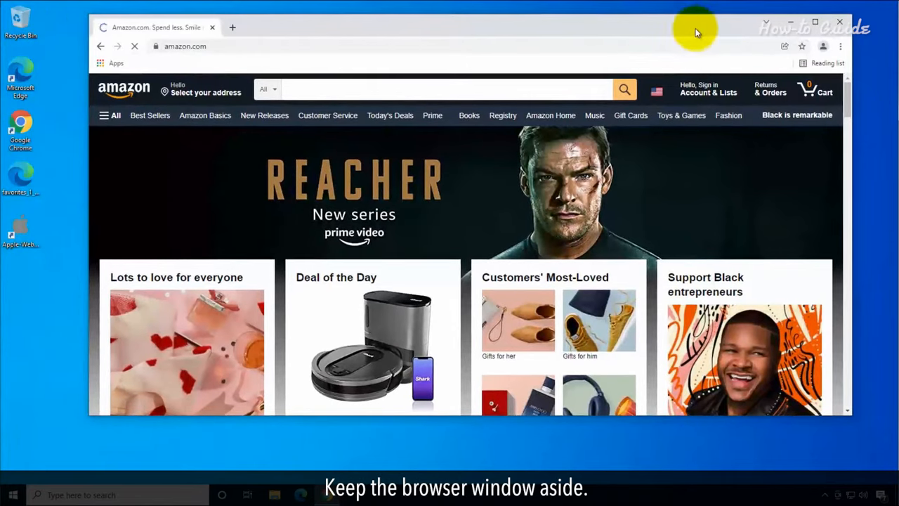
mouse_move(240, 244)
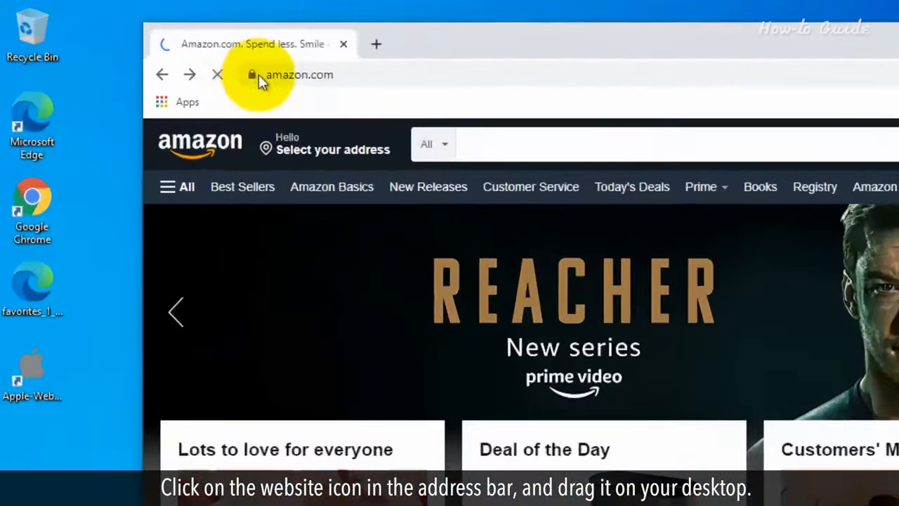
Drop amazon.com's address-bar site icon onto the desktop as a shortcut.
left_click_drag(253, 74, 151, 358)
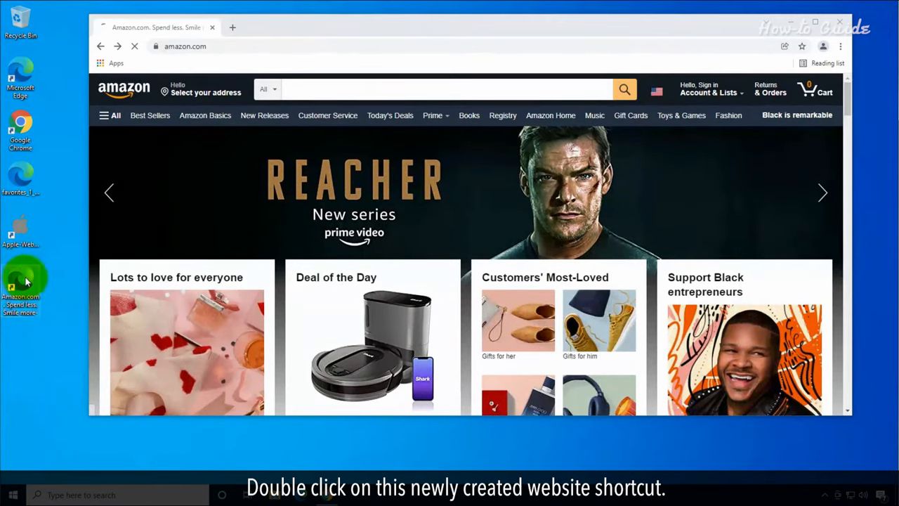
Launch the Amazon desktop shortcut and choose a browser in the 'How do you want to open this?' prompt.
double_click(19, 281)
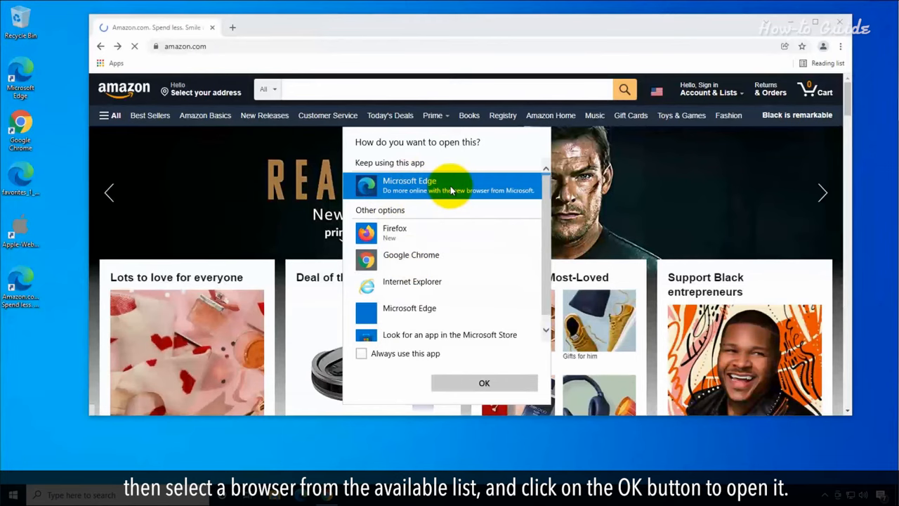
left_click(483, 382)
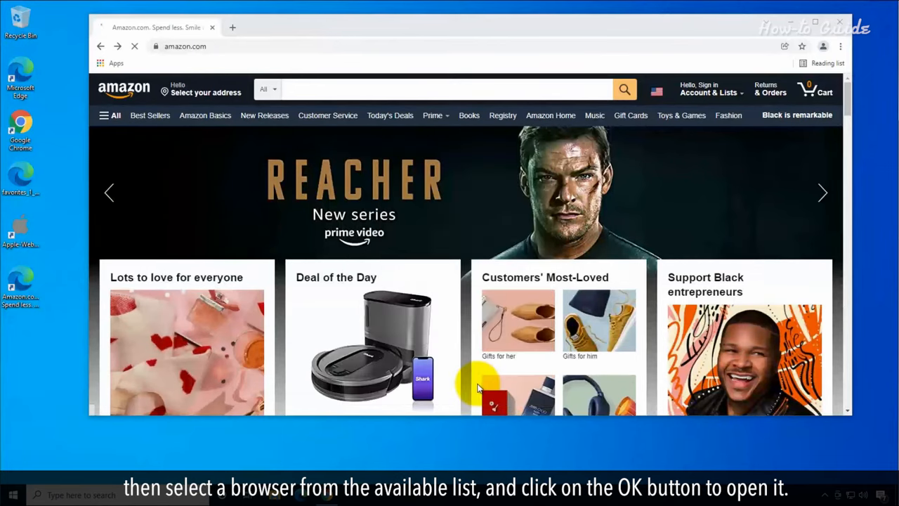